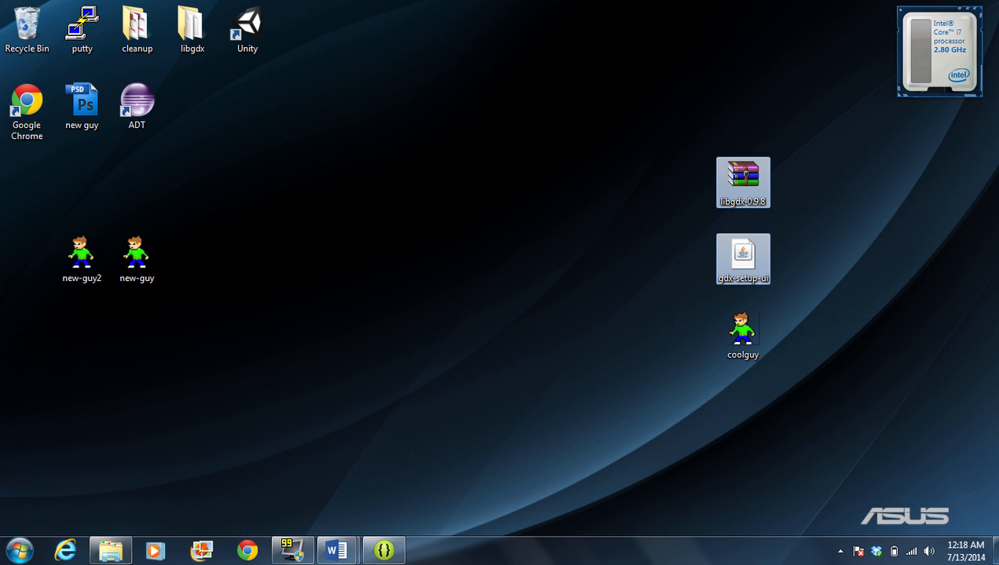
{"action": "mouse_move", "coordinate": [741, 255]}
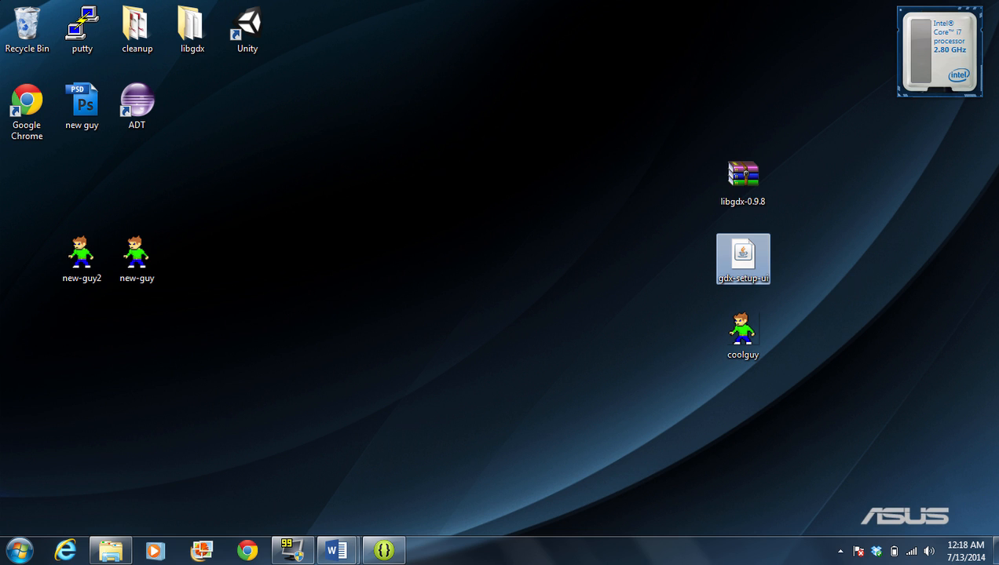
- Launch the gdx-setup-ui jar from the desktop to start libGDX Project Setup
{"action": "double_click", "coordinate": [741, 259]}
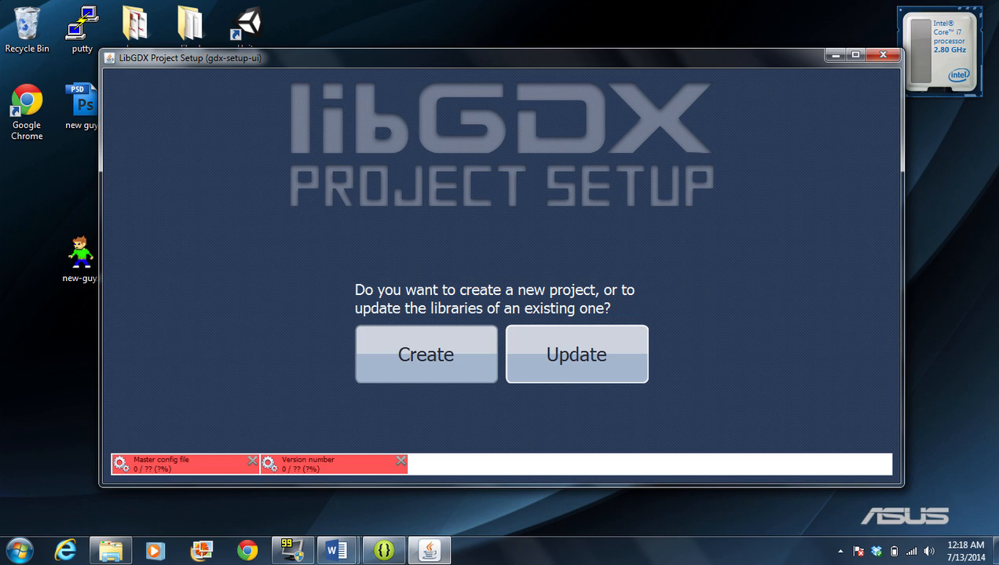
- Start creating a new project and select the default name my-gdx-game for replacement
{"action": "left_click", "coordinate": [424, 355]}
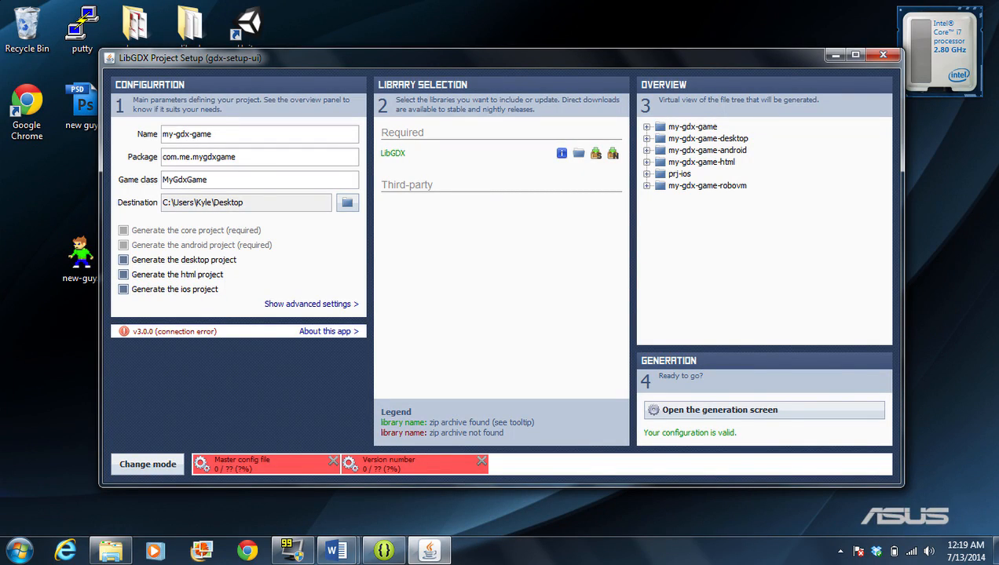
{"action": "triple_click", "coordinate": [187, 134]}
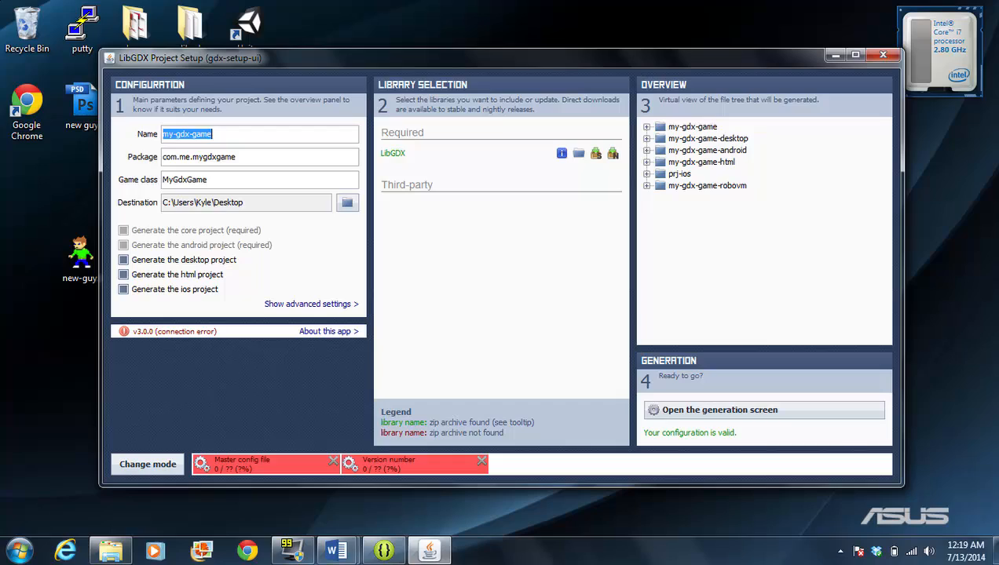
- Enter name CoolGuy, package com.c4cheats.coolguy and game class CoolGuy in the setup form
{"action": "type", "text": "CooolGuy"}
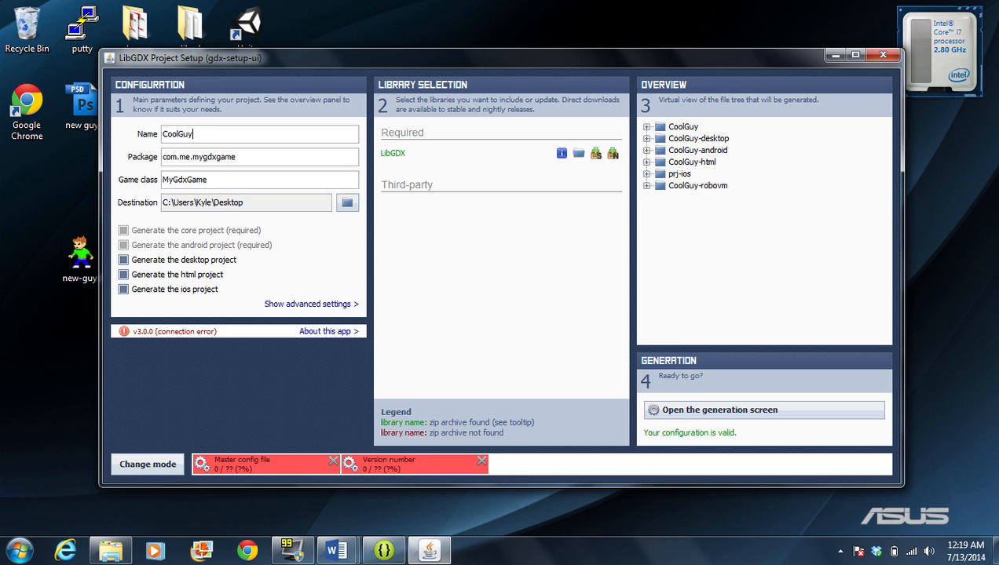
{"action": "type", "text": "com."}
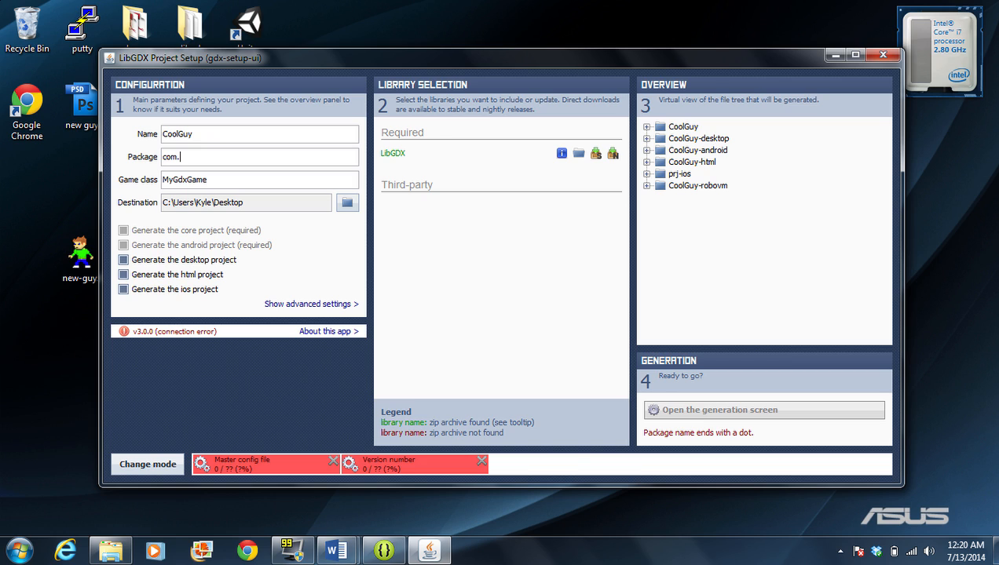
{"action": "type", "text": "c4cheats."}
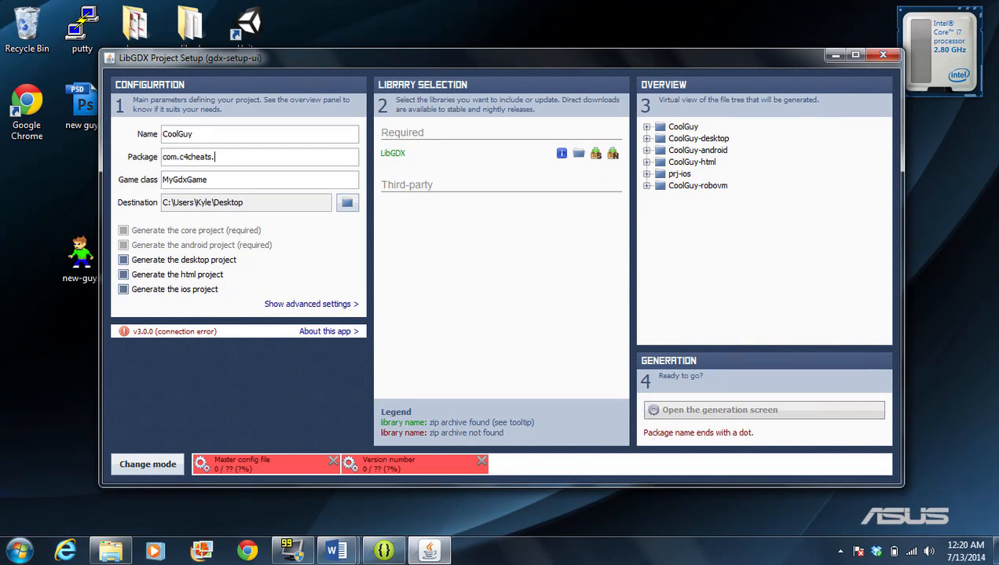
{"action": "type", "text": "cool"}
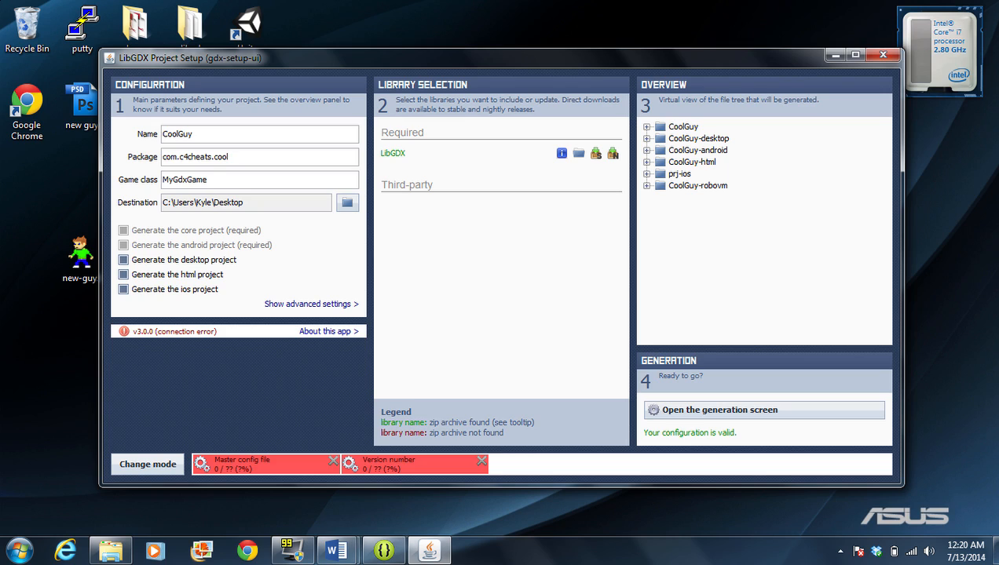
{"action": "type", "text": "guy"}
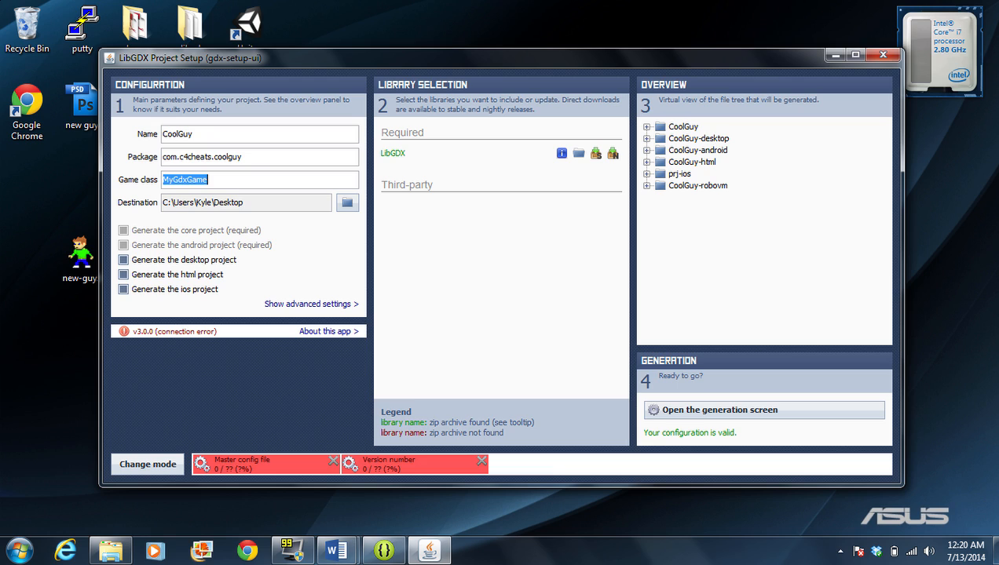
{"action": "type", "text": "CoolGuy"}
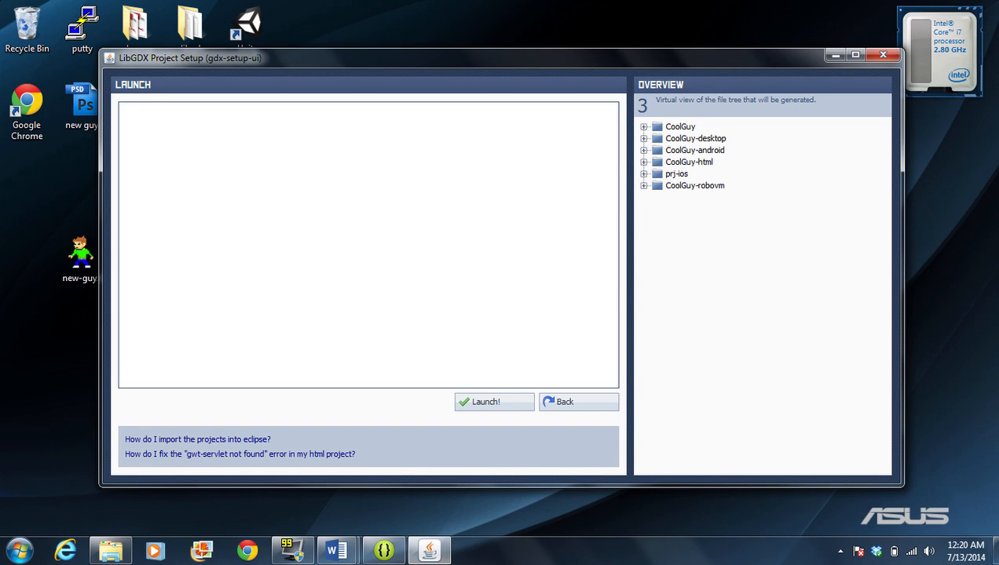
- Launch generation of the CoolGuy project folders, then switch to the ADT workspace
{"action": "left_click", "coordinate": [493, 402]}
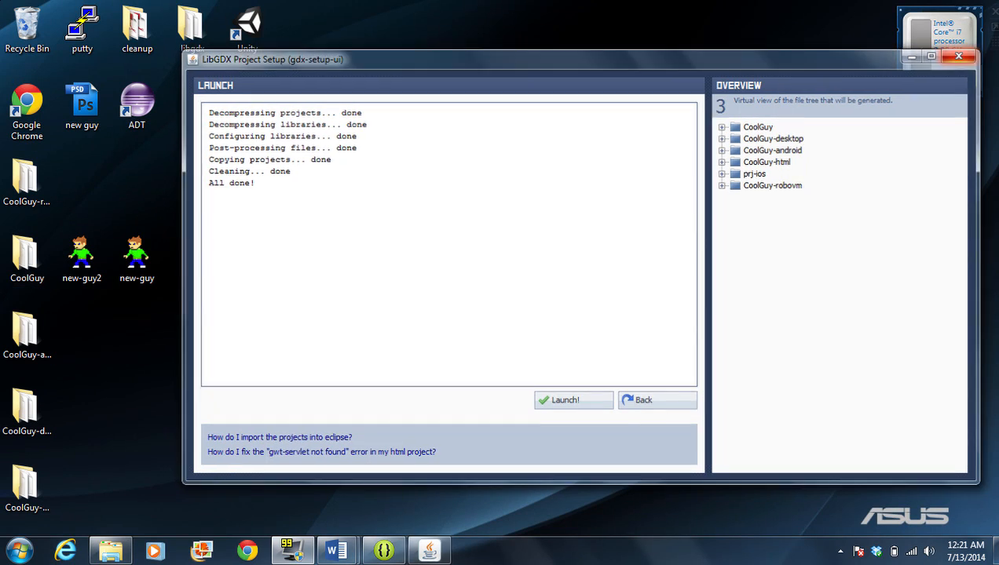
{"action": "left_click", "coordinate": [958, 57]}
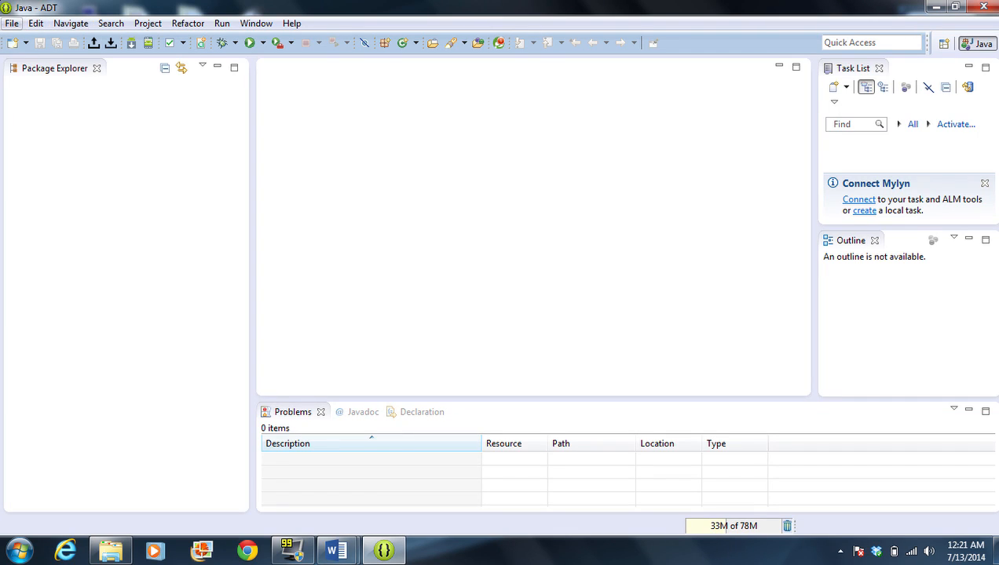
- Start the Import wizard with Existing Projects into Workspace and reach the Import Projects page
{"action": "left_click", "coordinate": [12, 24]}
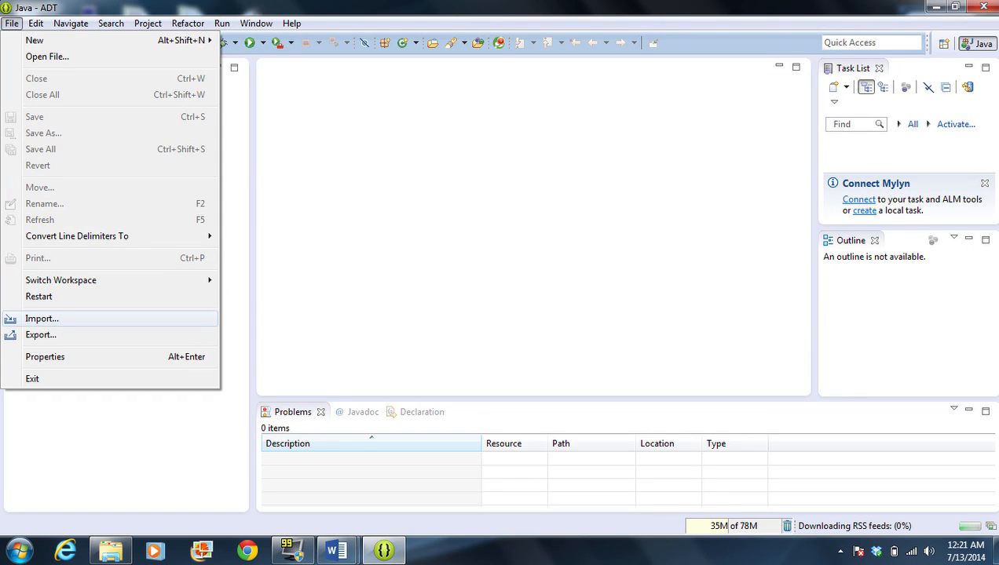
{"action": "left_click", "coordinate": [40, 318]}
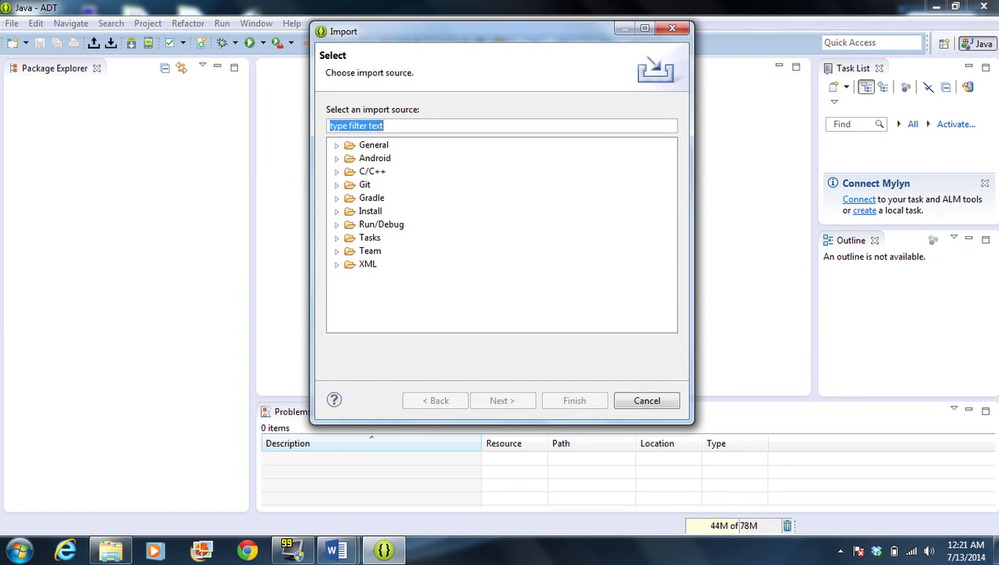
{"action": "left_click", "coordinate": [336, 144]}
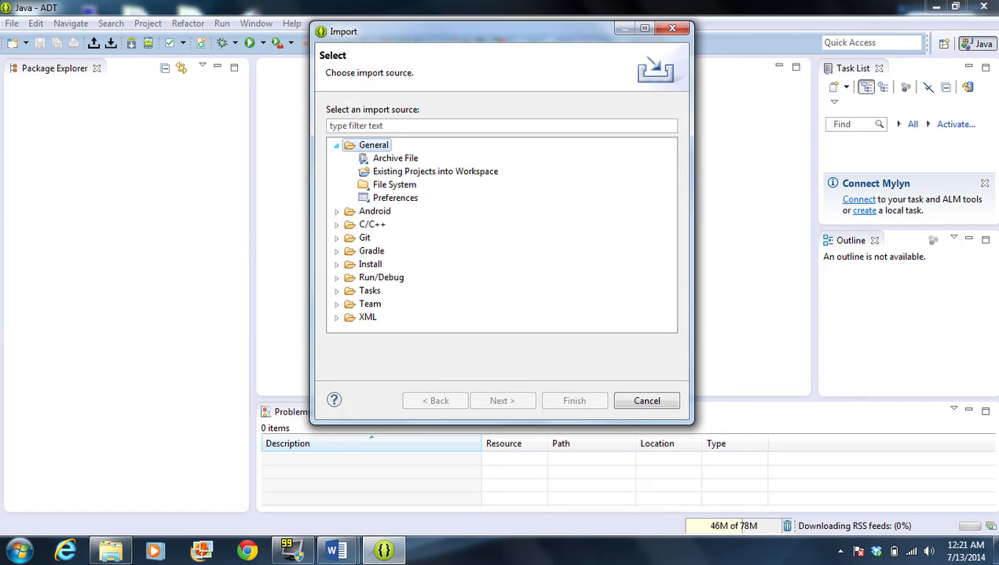
{"action": "left_click", "coordinate": [435, 171]}
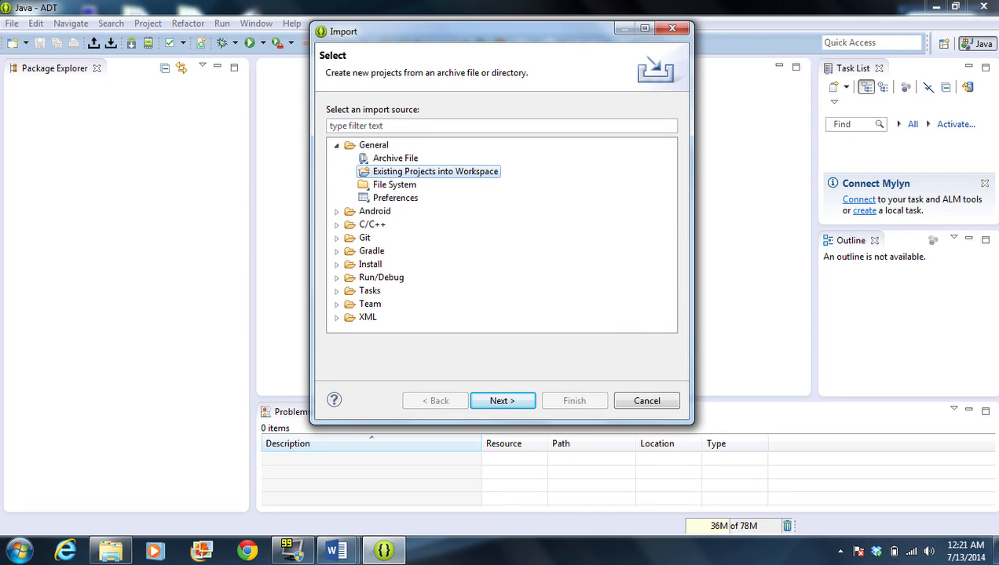
{"action": "left_click", "coordinate": [502, 401]}
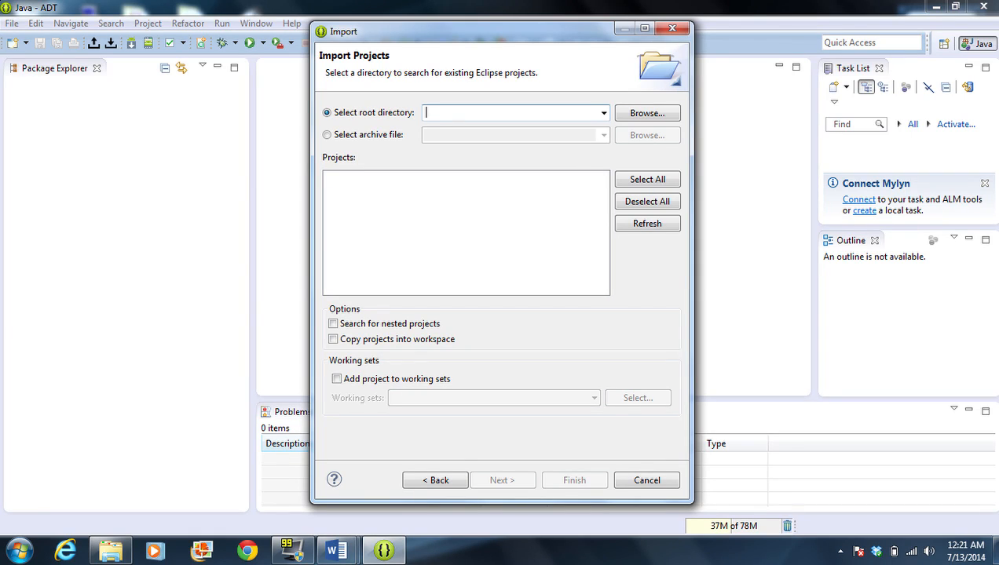
- Set the Desktop as root directory, uncheck SpaceFight, and import the checked CoolGuy projects
{"action": "left_click", "coordinate": [646, 113]}
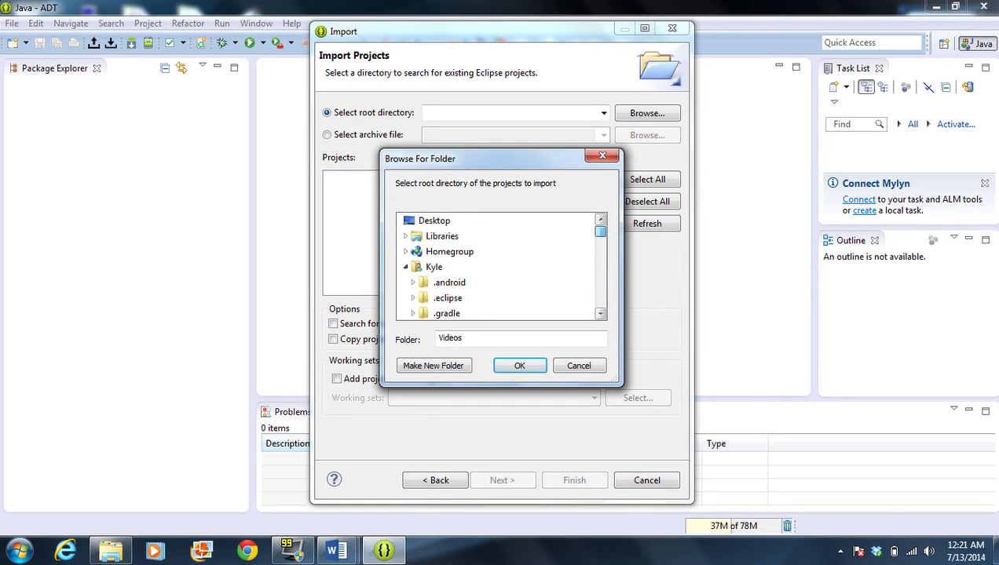
{"action": "left_click", "coordinate": [433, 220]}
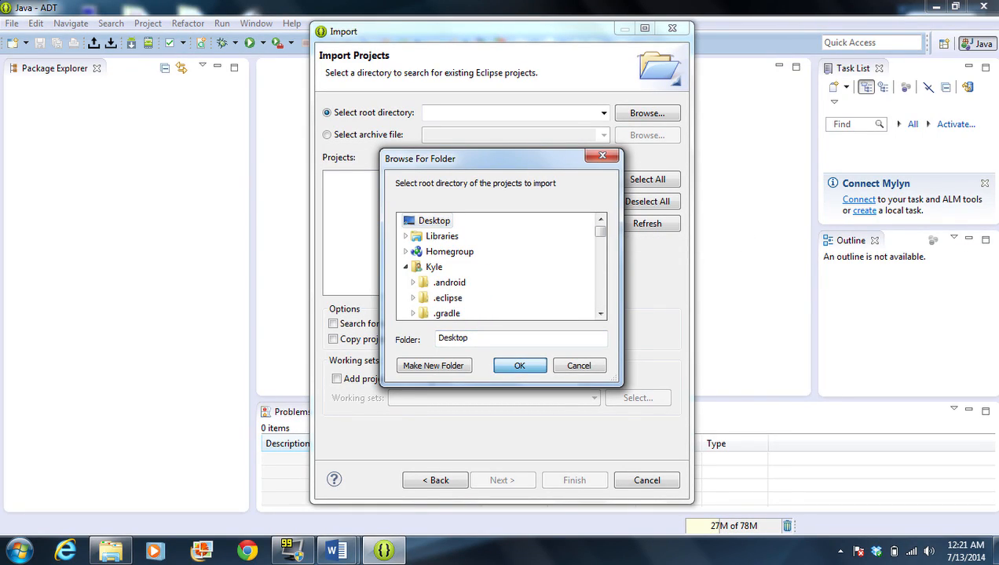
{"action": "left_click", "coordinate": [518, 364]}
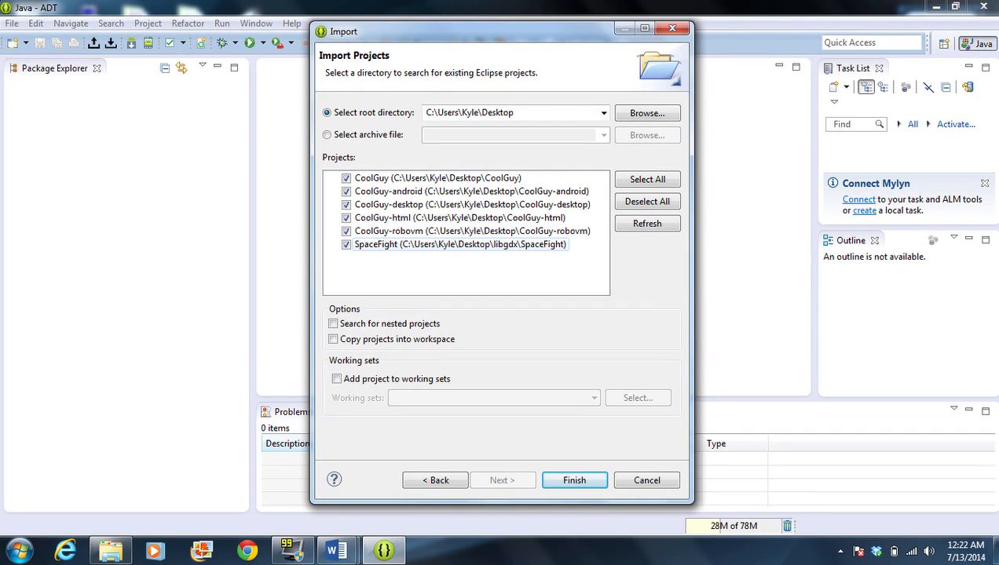
{"action": "left_click", "coordinate": [346, 245]}
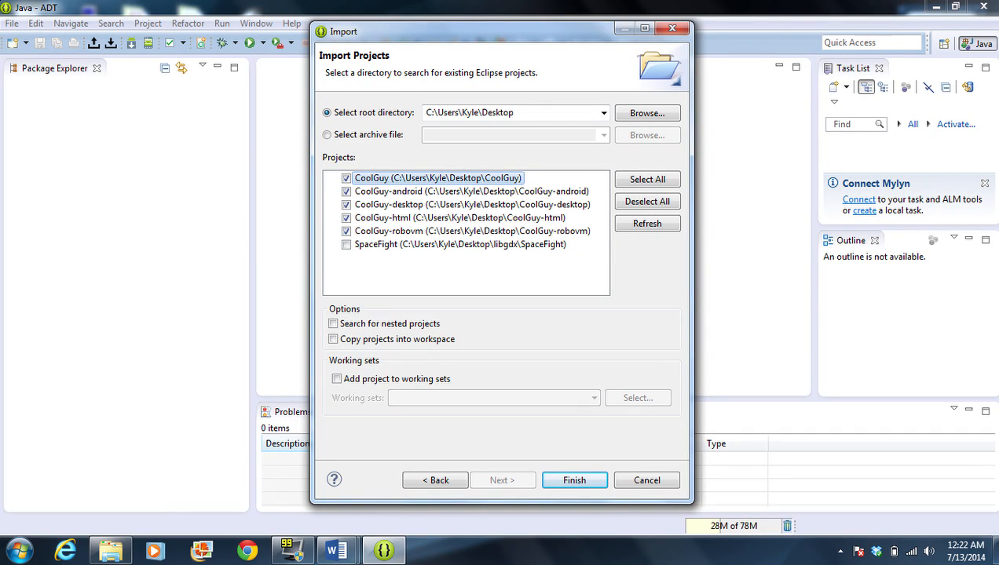
{"action": "left_click", "coordinate": [471, 231]}
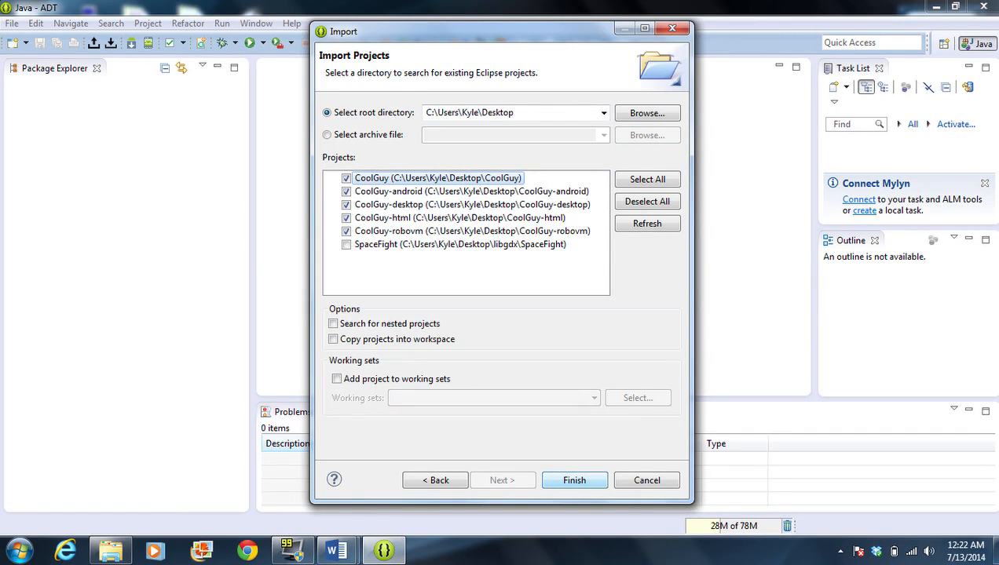
{"action": "left_click", "coordinate": [575, 480]}
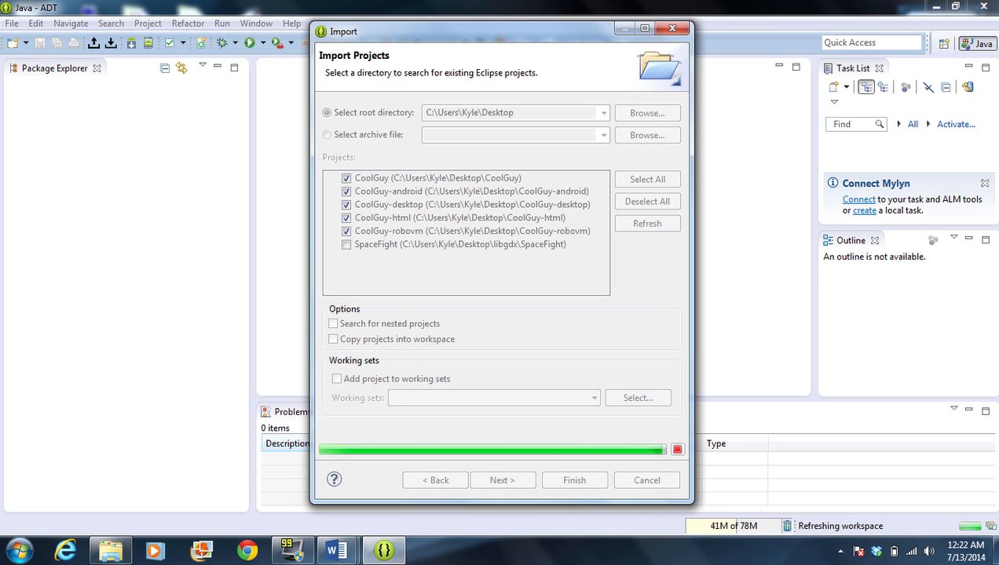
{"action": "left_click", "coordinate": [575, 481]}
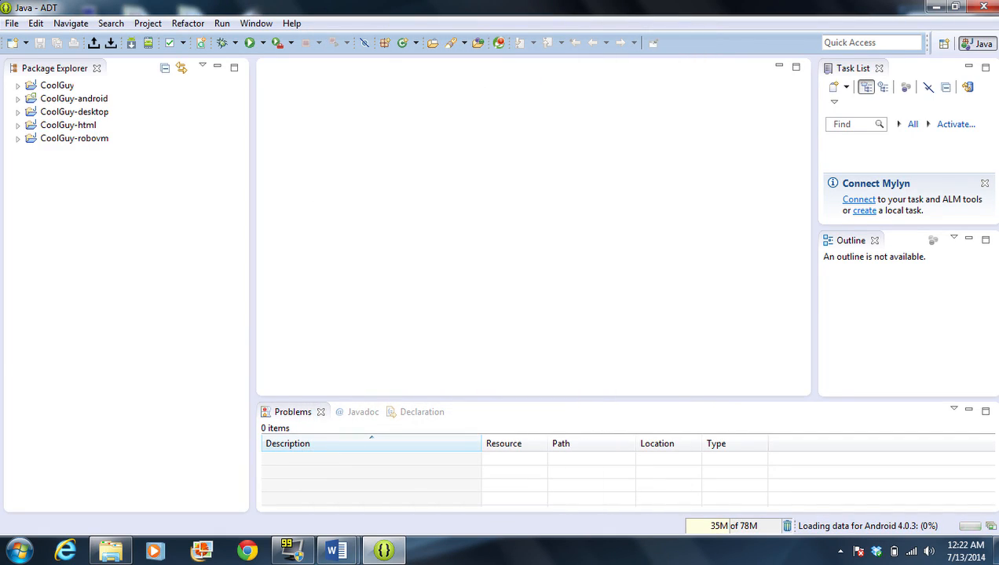
- Look over the imported CoolGuy html, android and desktop projects in Package Explorer
{"action": "left_click", "coordinate": [74, 97]}
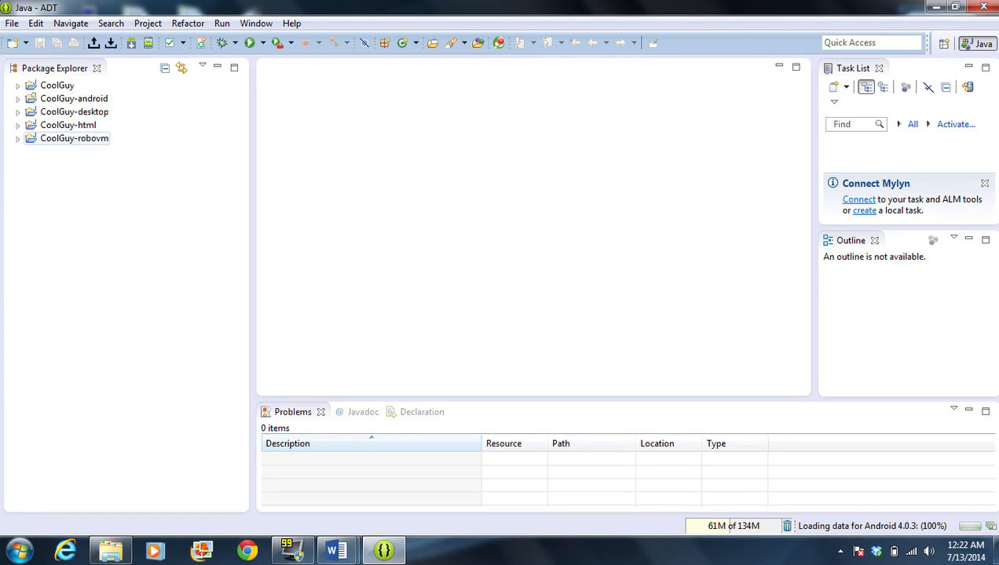
{"action": "left_click", "coordinate": [56, 85]}
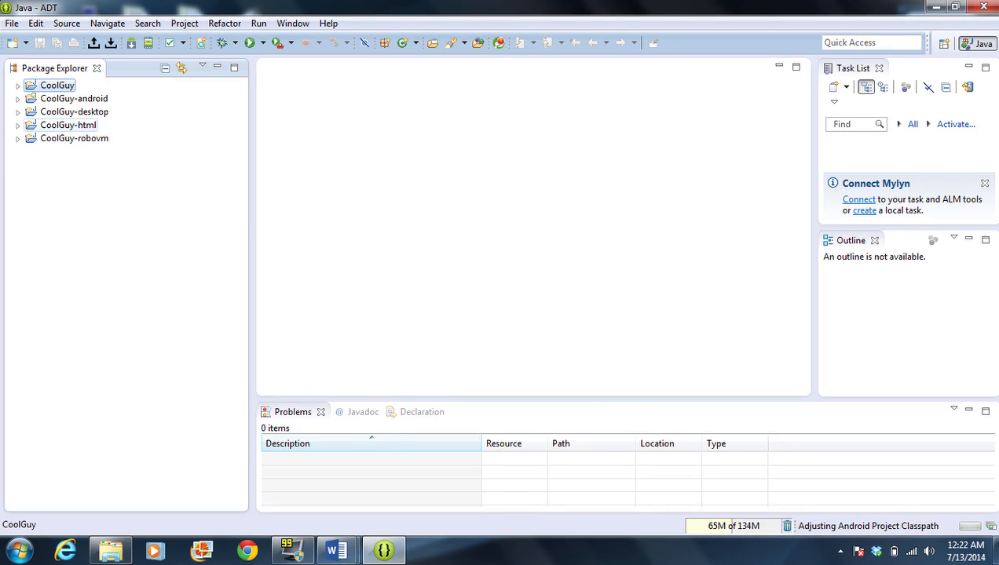
{"action": "left_click", "coordinate": [69, 126]}
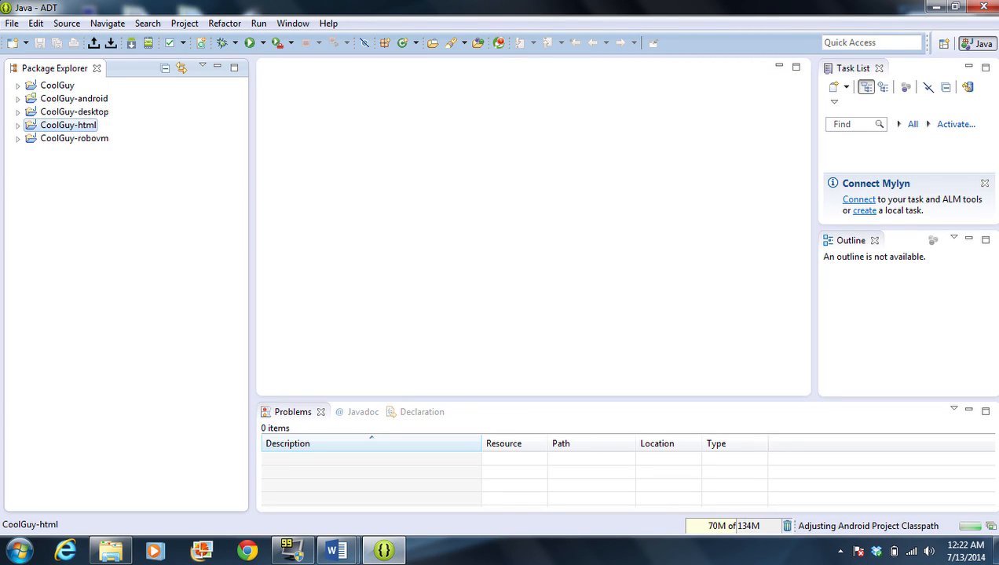
{"action": "left_click", "coordinate": [74, 97]}
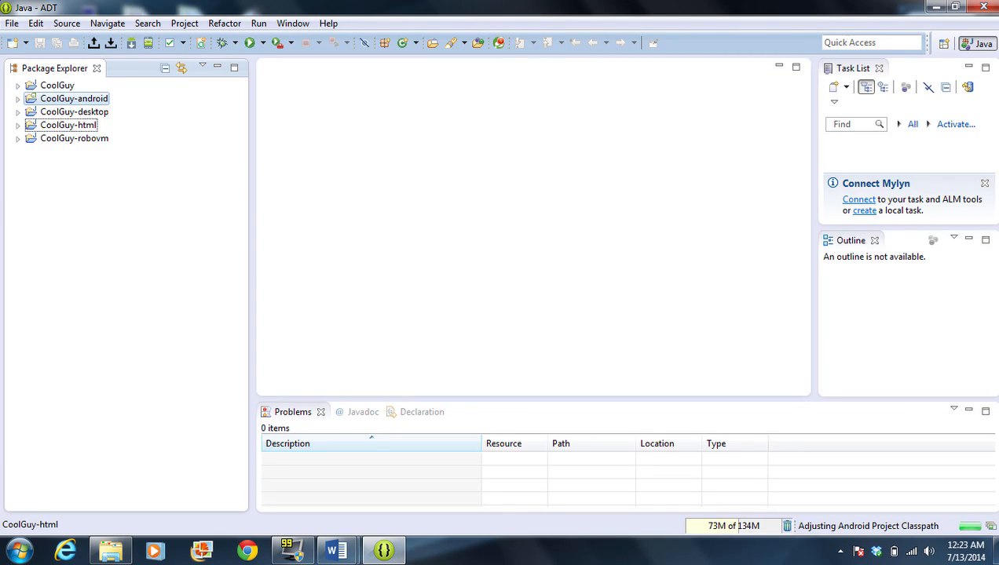
{"action": "left_click", "coordinate": [74, 111]}
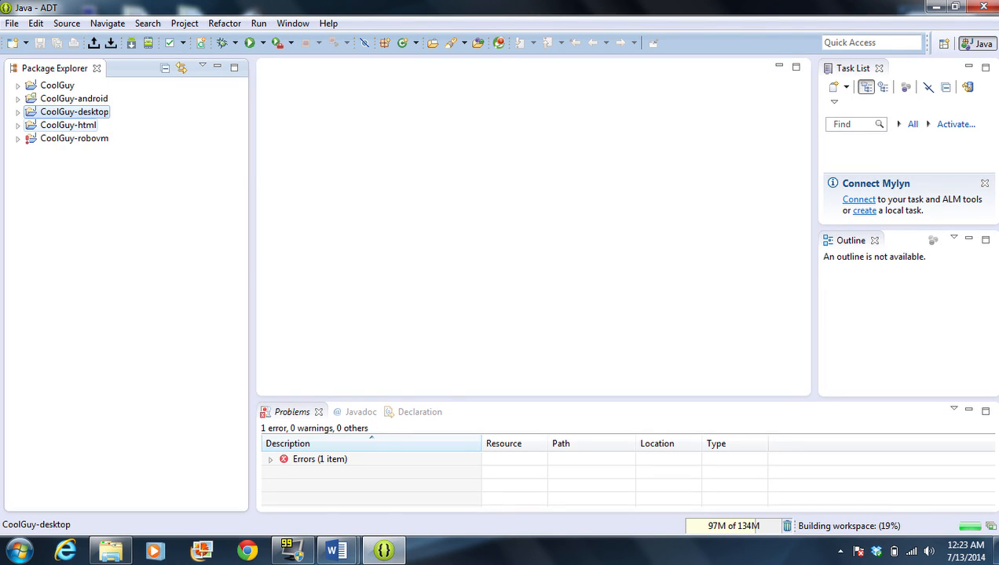
- Expand CoolGuy-desktop's com.c4cheats.coolguy package and open Main.java in the editor
{"action": "left_click", "coordinate": [19, 111]}
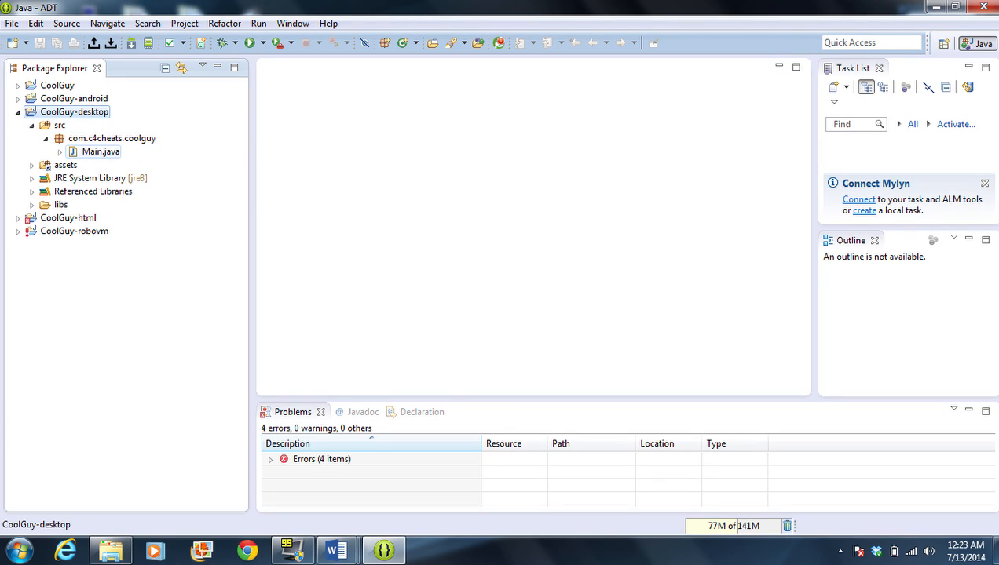
{"action": "left_click", "coordinate": [100, 151]}
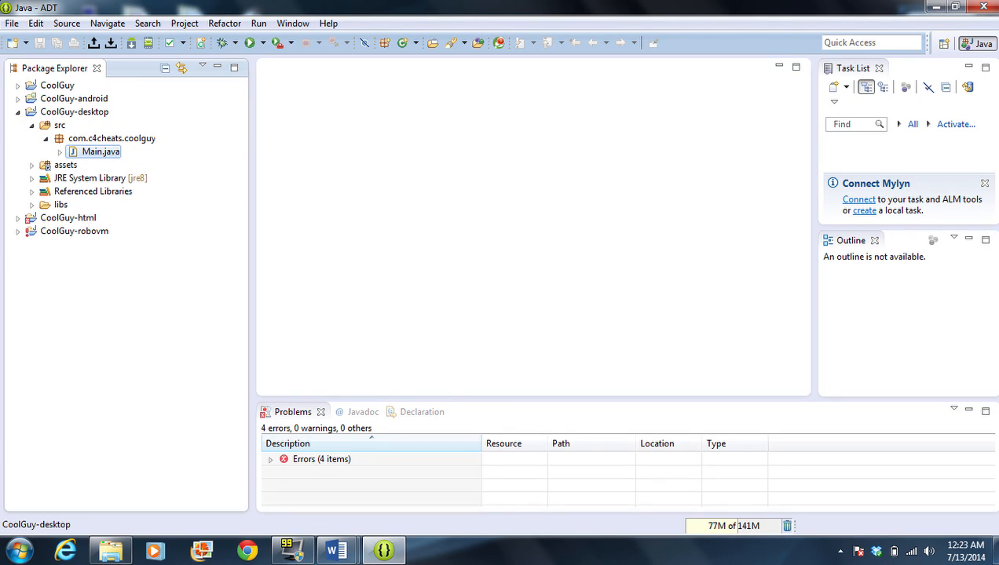
{"action": "double_click", "coordinate": [101, 151]}
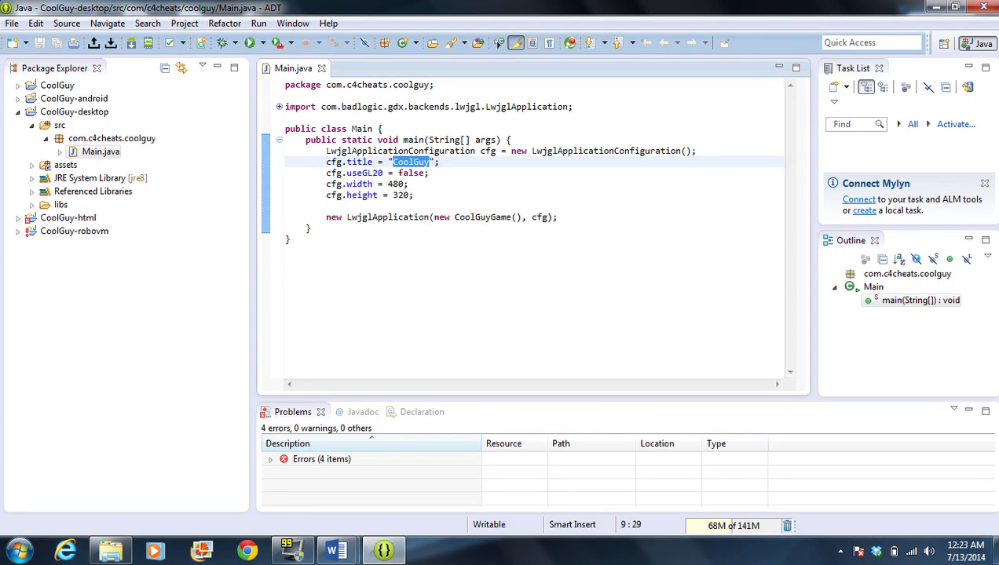
- Set cfg.title to "Adventures of Cool Guy", width 800, height 480, and save Main.java
{"action": "type", "text": "Adventures of"}
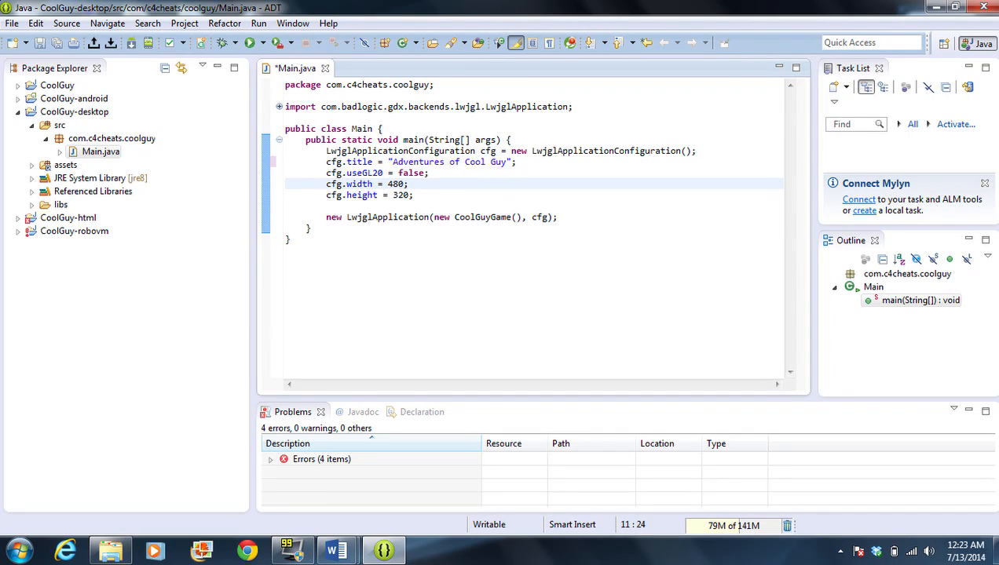
{"action": "type", "text": "800"}
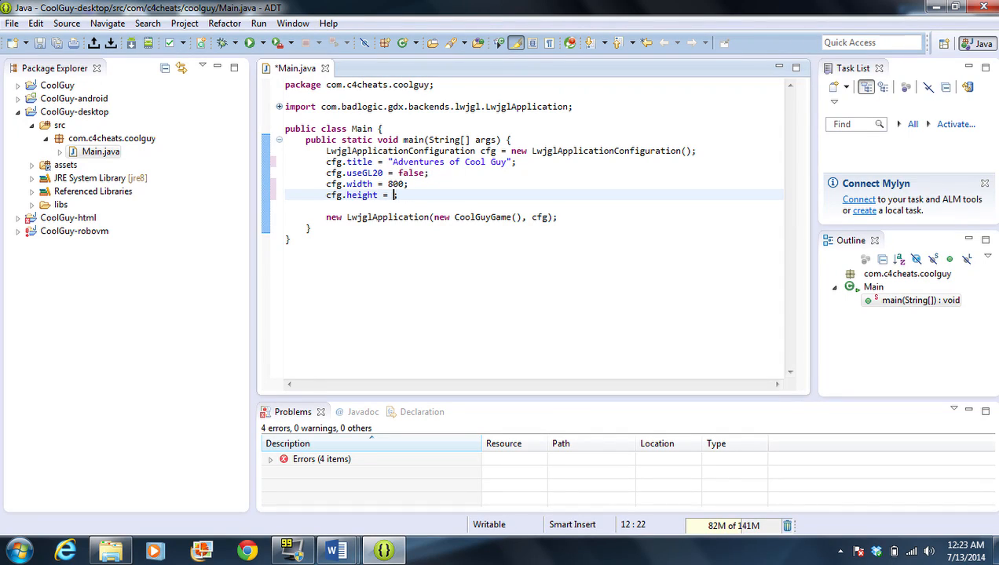
{"action": "type", "text": "480"}
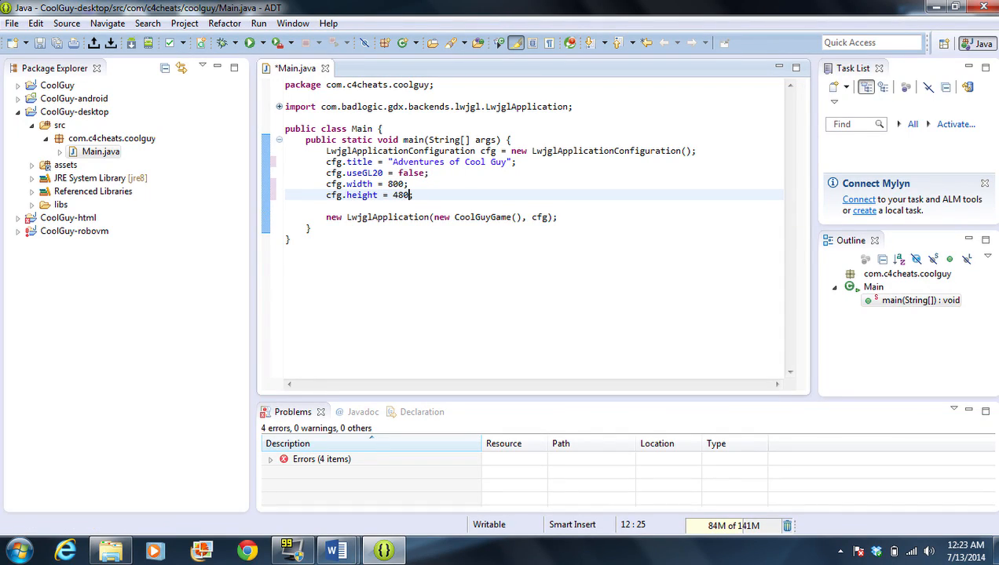
{"action": "key", "text": "ctrl+s"}
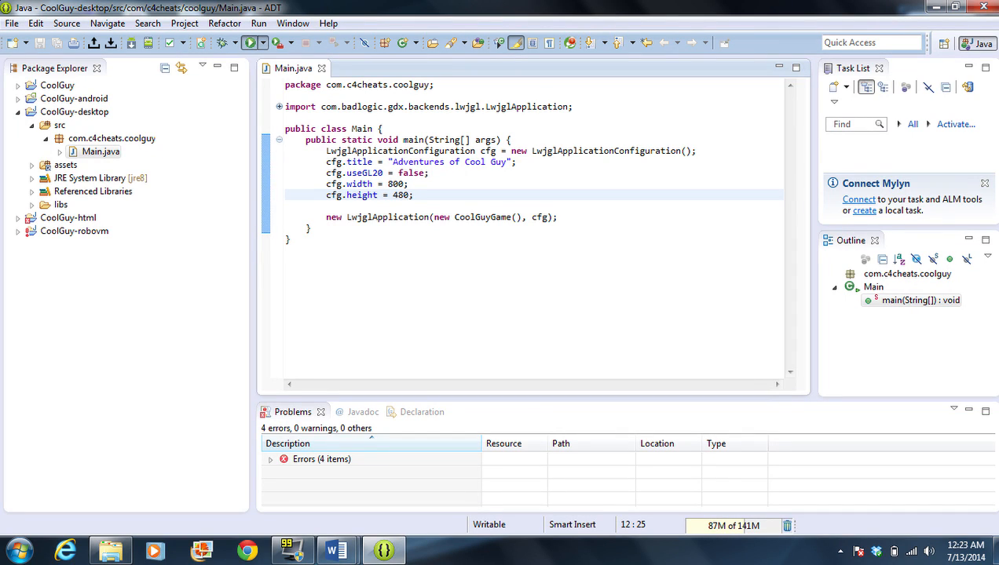
{"action": "left_click", "coordinate": [248, 43]}
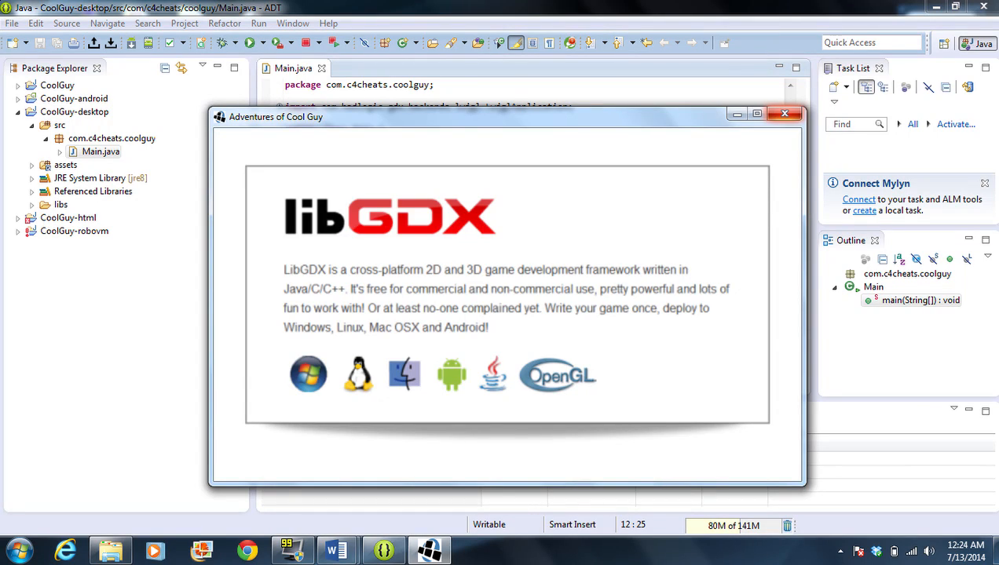
{"action": "left_click", "coordinate": [784, 113]}
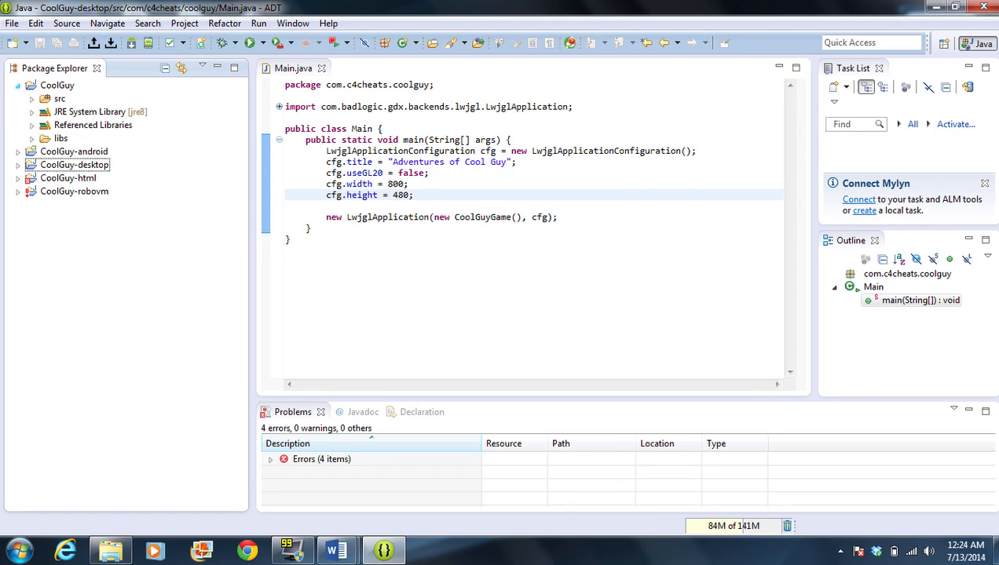
- Open the core project's CoolGuyGame.java, scroll its code and start editing the SpriteBatch line
{"action": "left_click", "coordinate": [60, 98]}
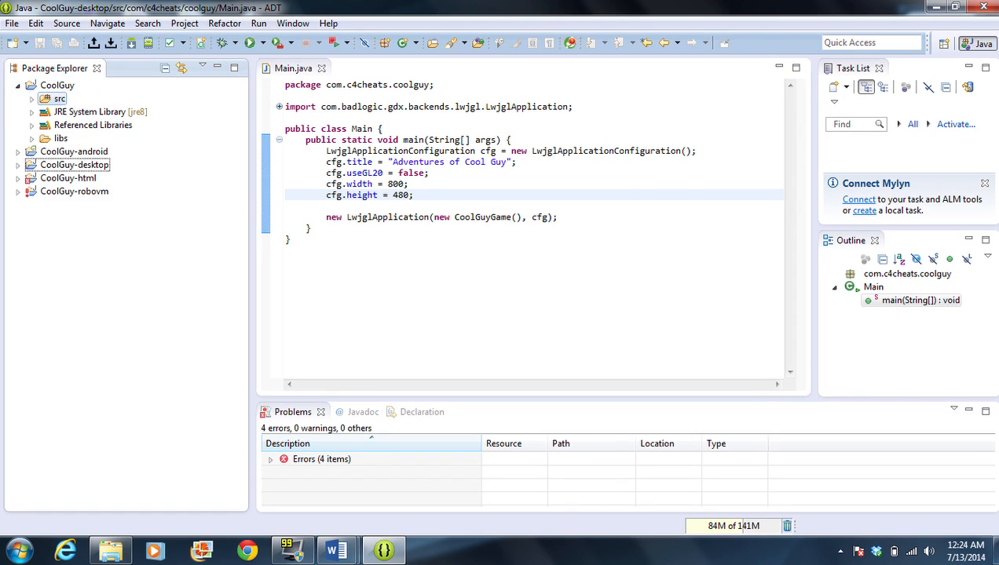
{"action": "left_click", "coordinate": [45, 97]}
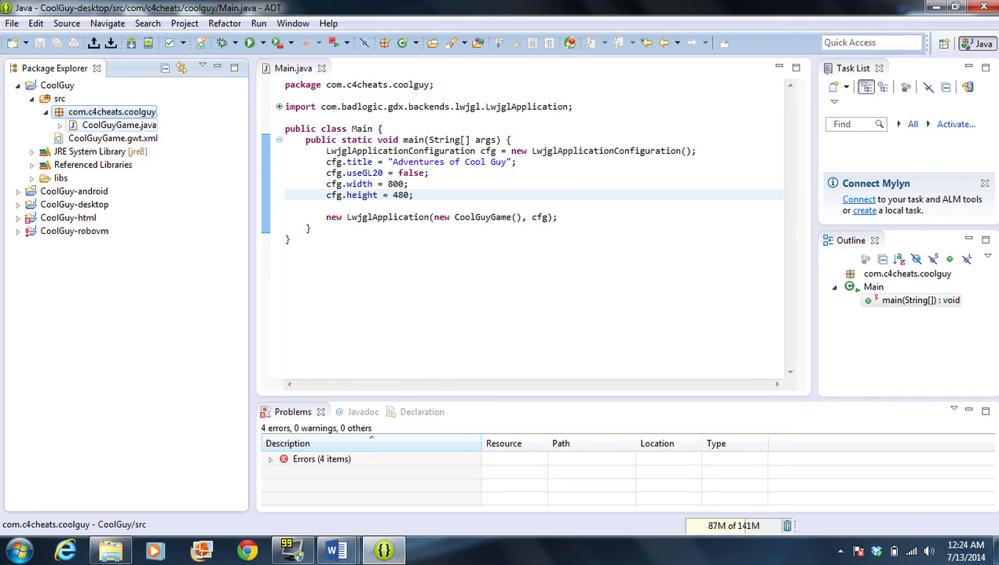
{"action": "double_click", "coordinate": [118, 125]}
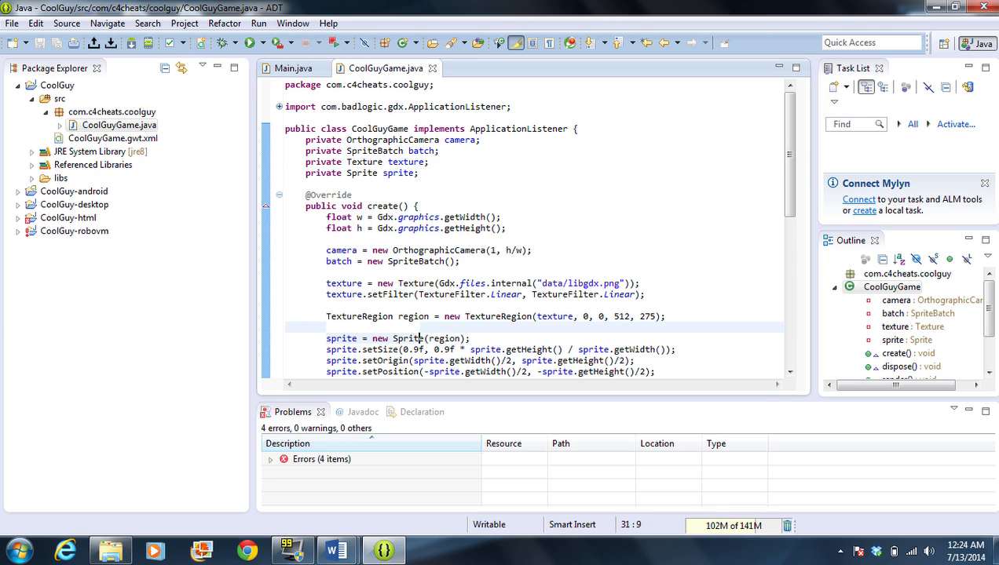
{"action": "scroll", "scroll_direction": "down", "scroll_amount": 3}
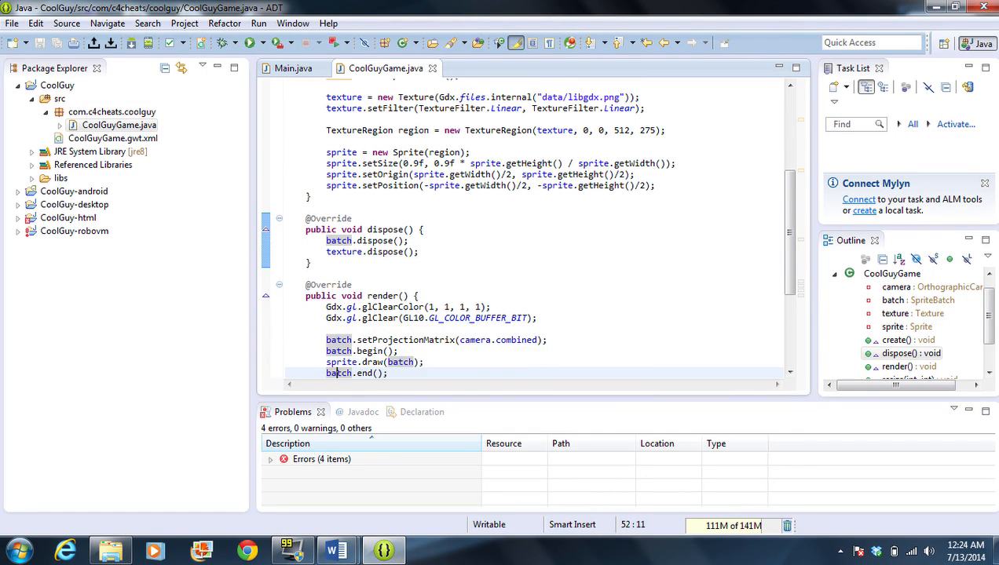
{"action": "scroll", "scroll_direction": "down", "scroll_amount": 3}
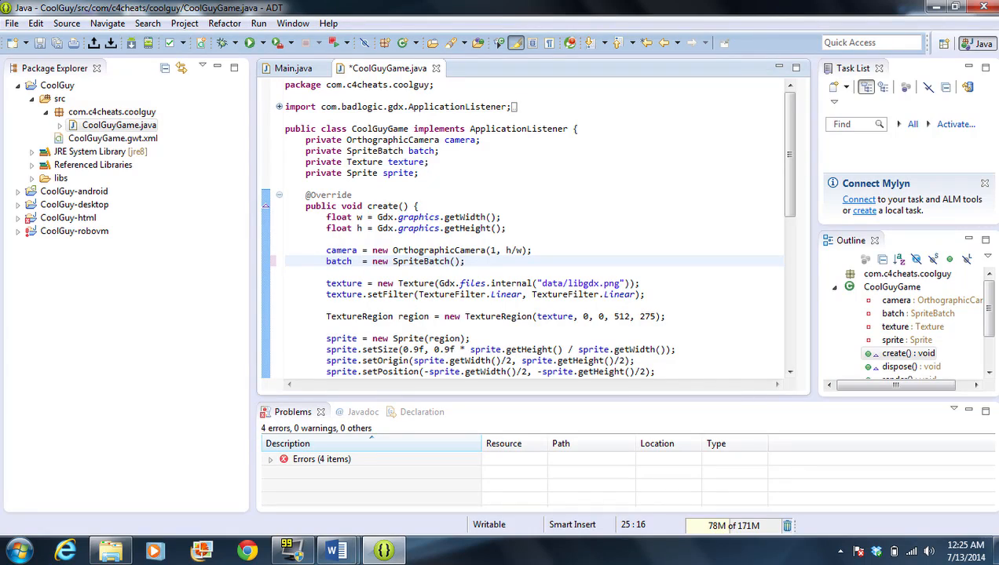
{"action": "left_click", "coordinate": [361, 261]}
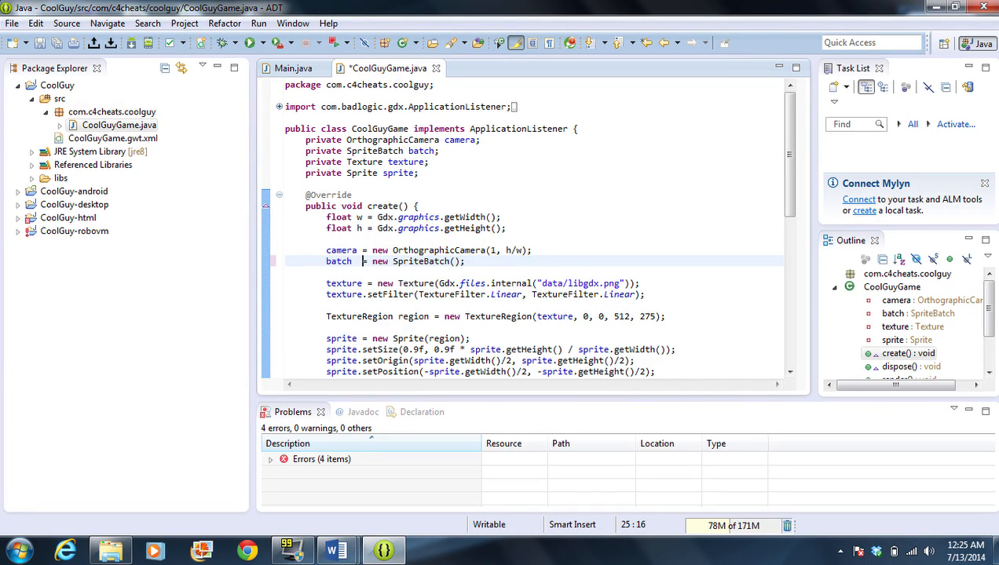